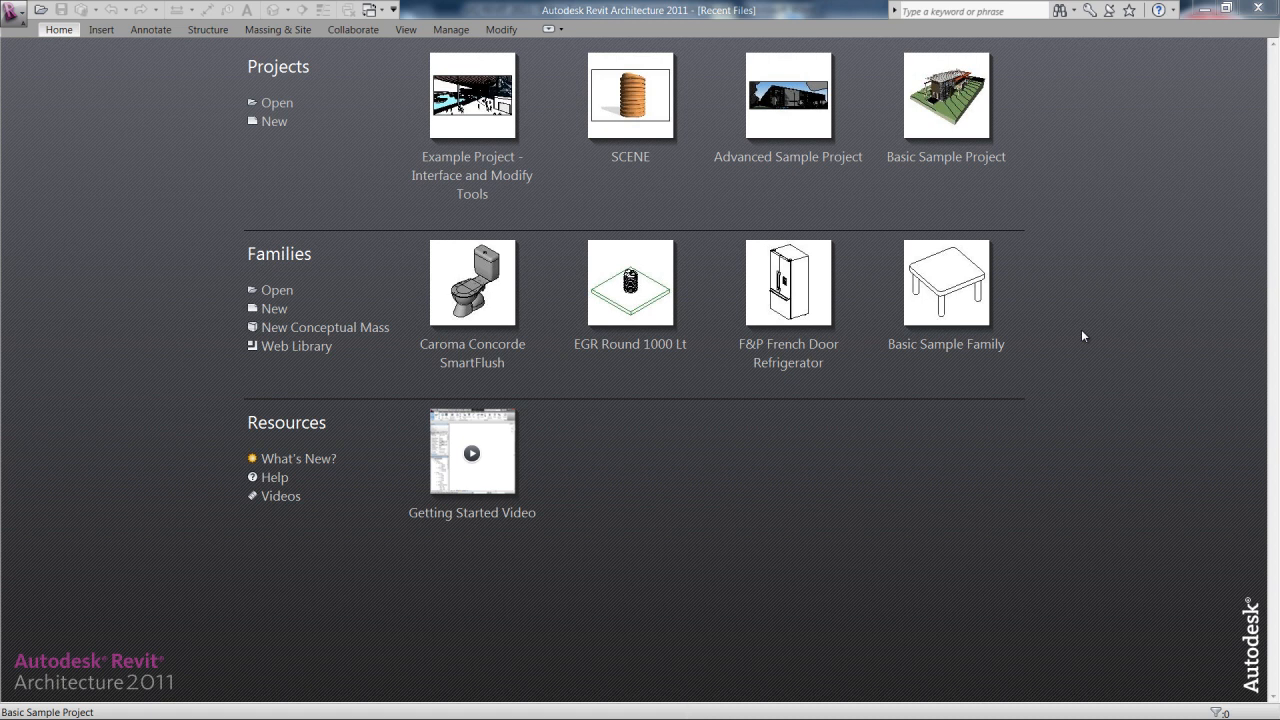
mouse_move(858, 16)
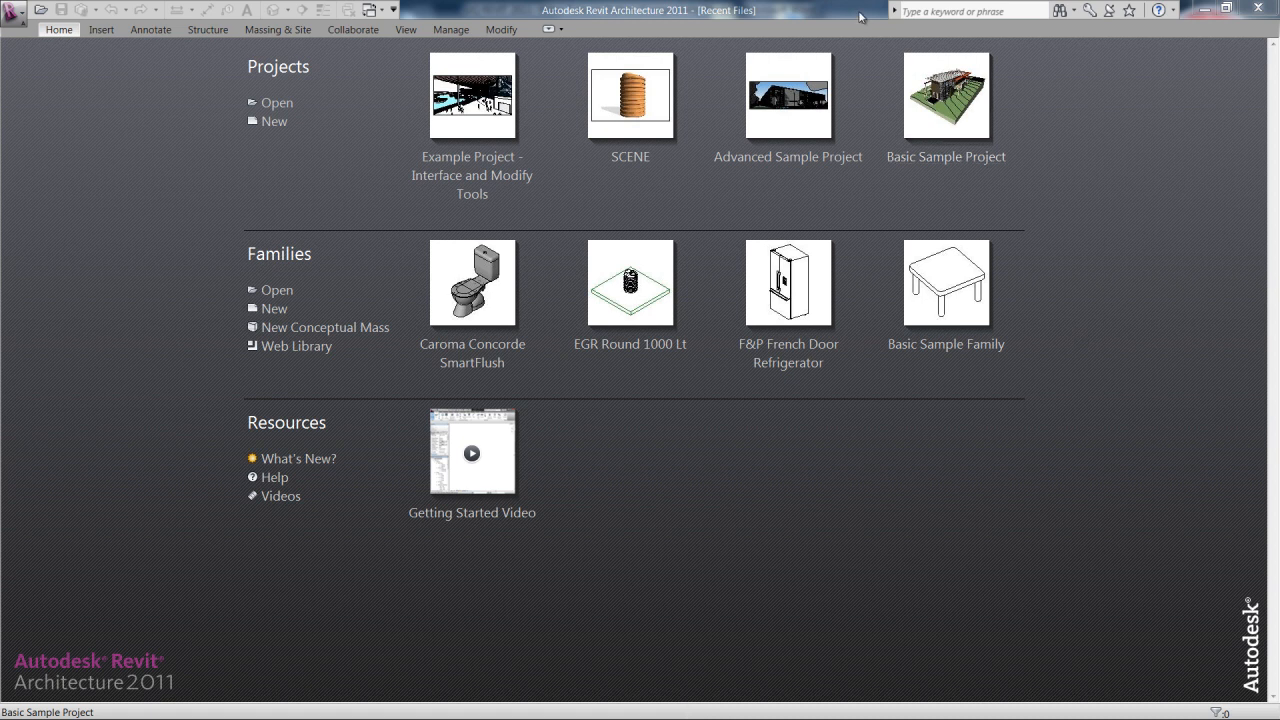
mouse_move(78, 276)
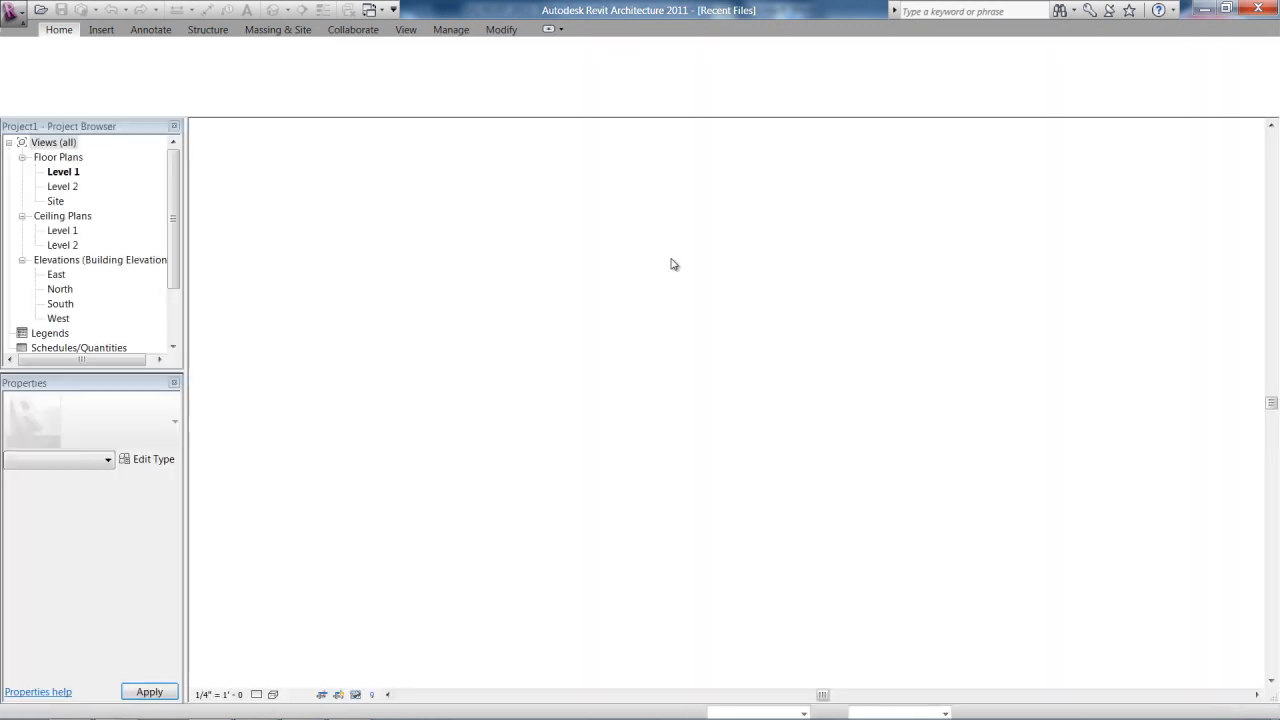
Bring up the Level 1 floor plan of the new Project1 from the Project Browser.
double_click(64, 172)
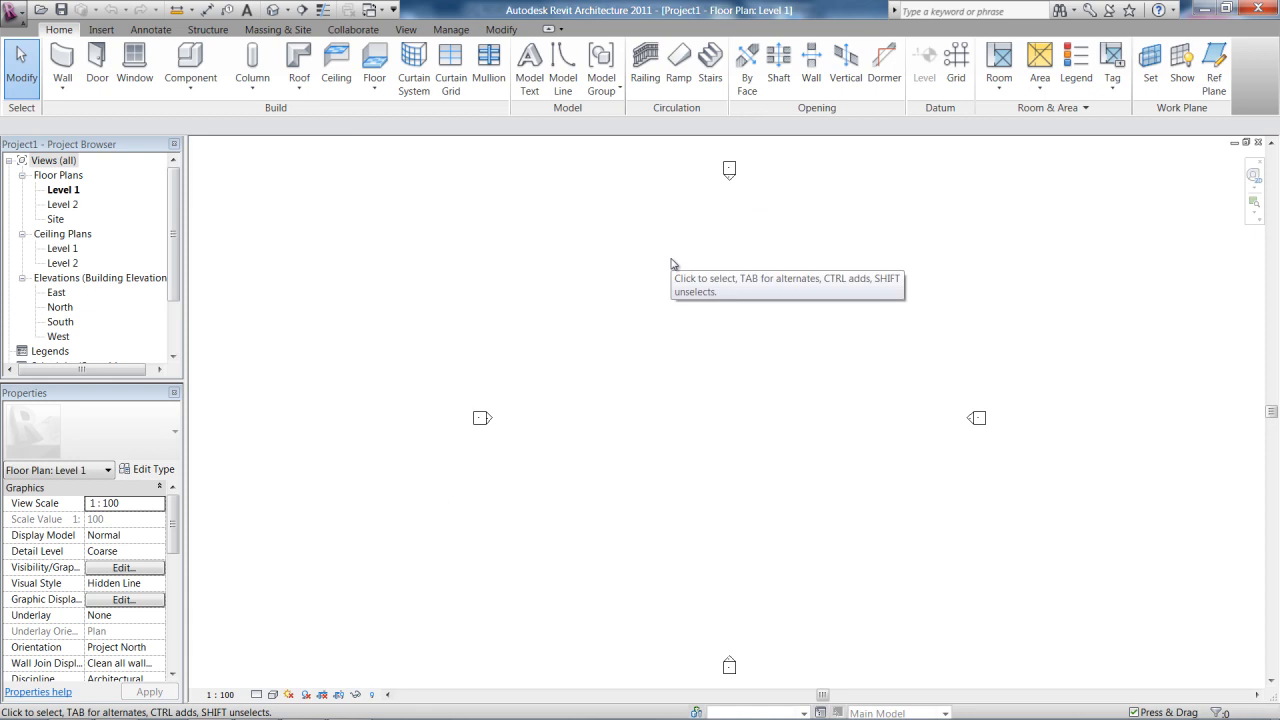
mouse_move(422, 360)
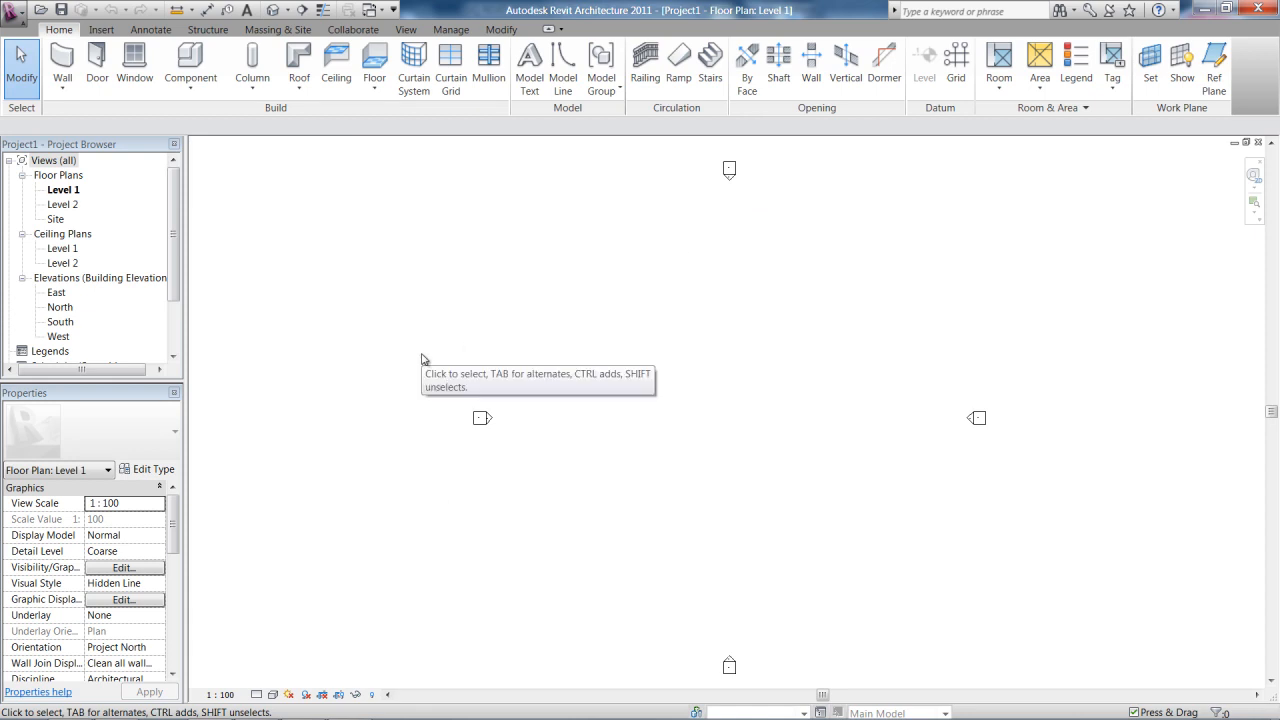
mouse_move(276, 148)
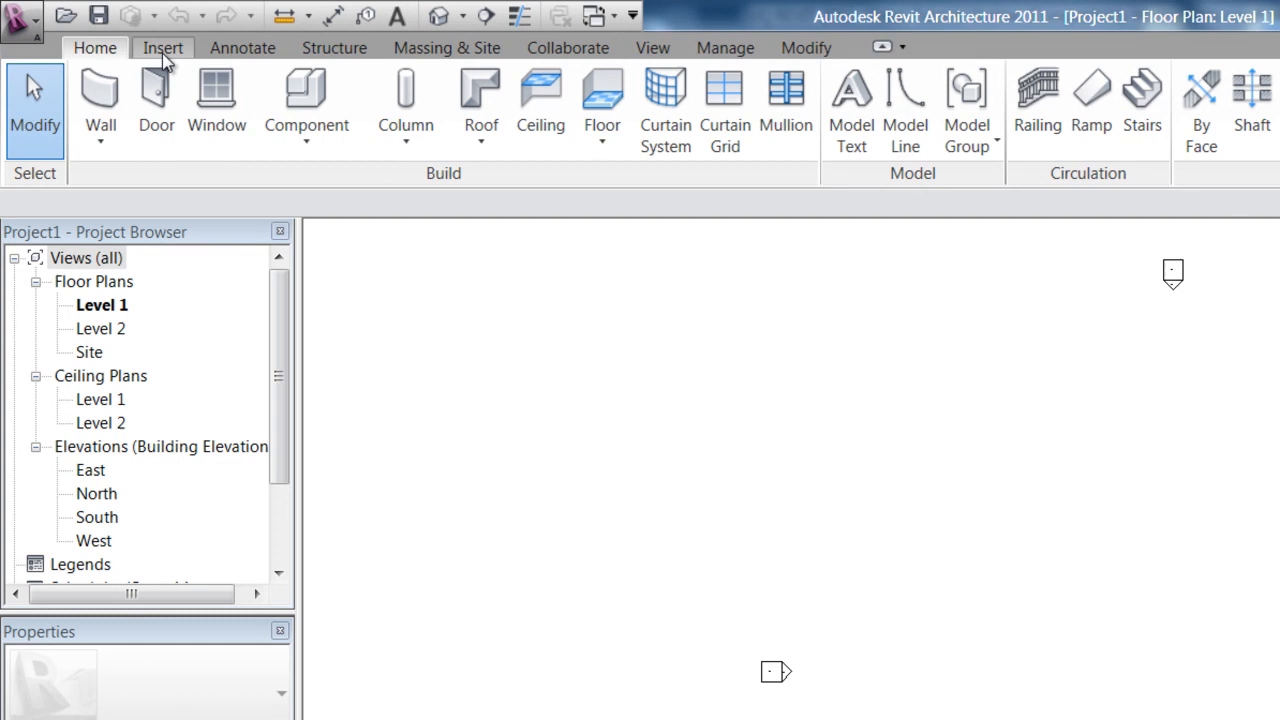
click(162, 48)
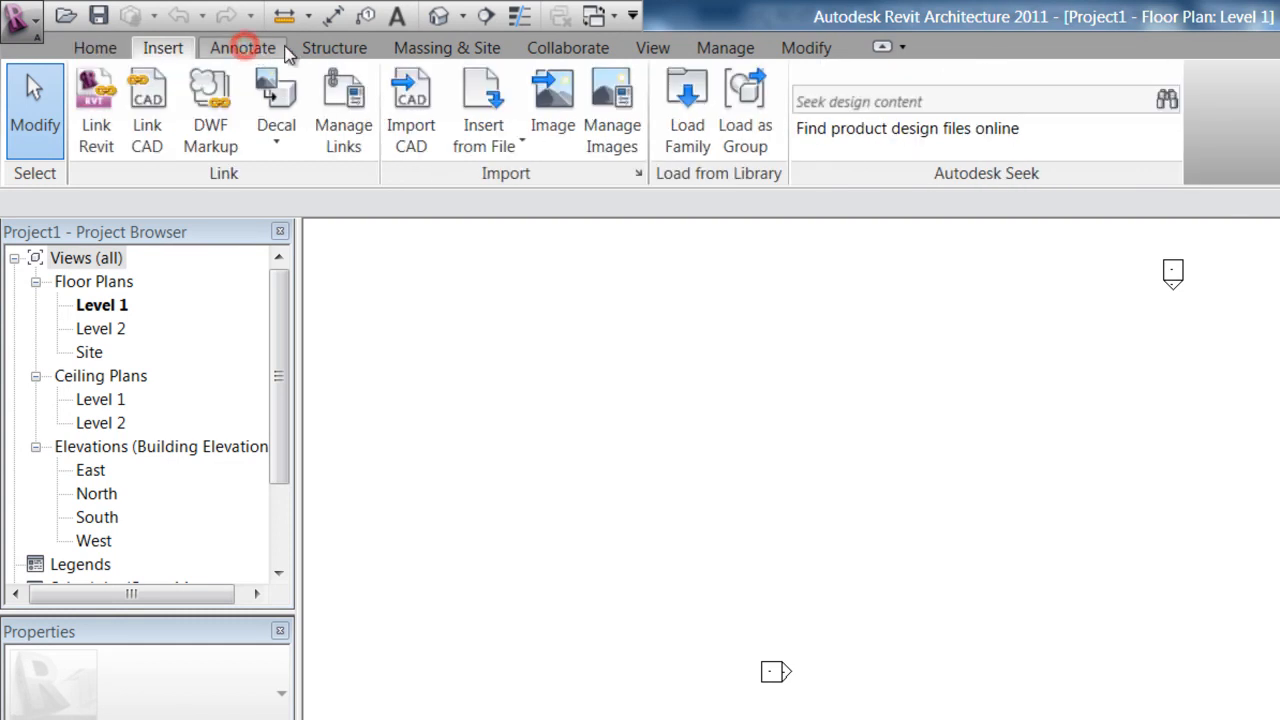
click(94, 48)
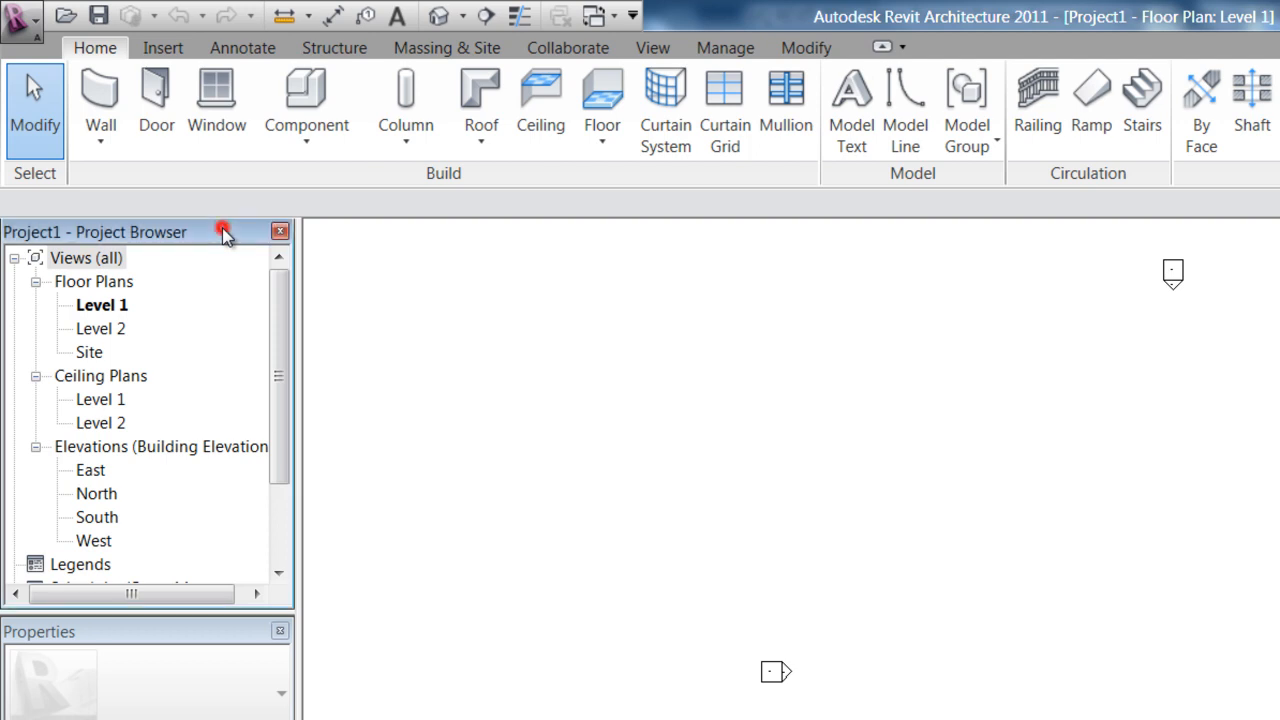
click(86, 256)
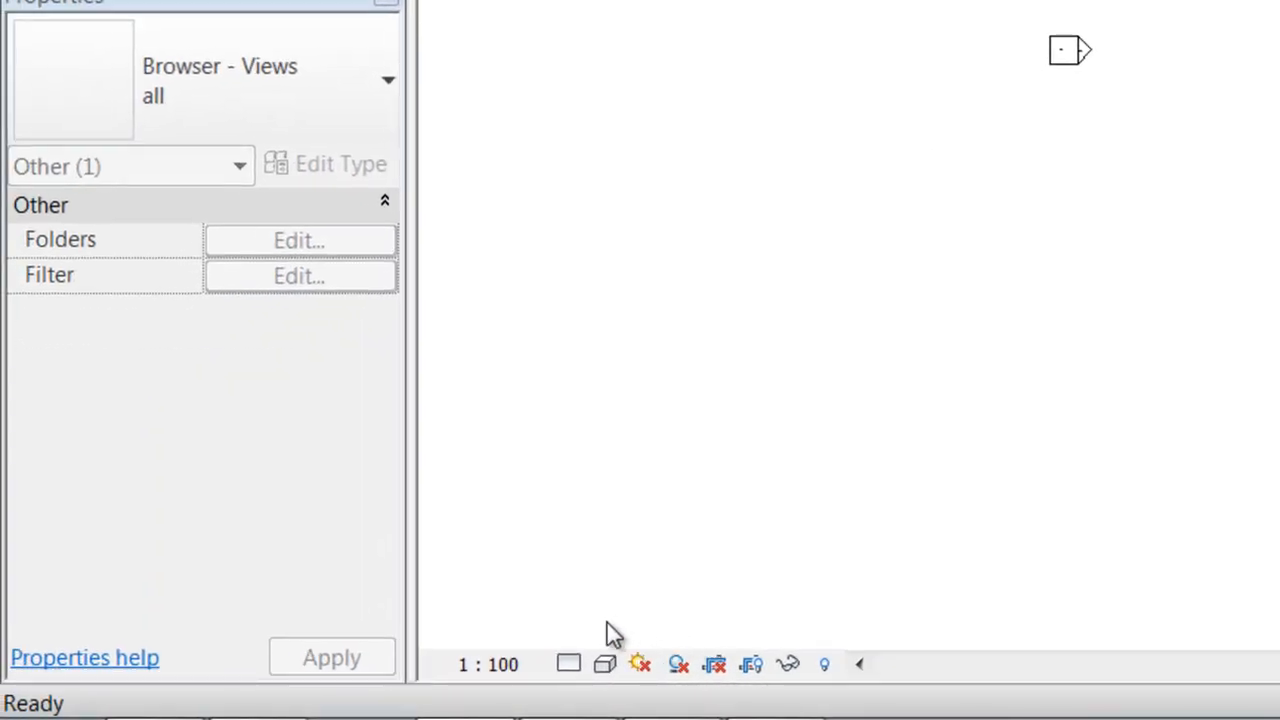
mouse_move(568, 686)
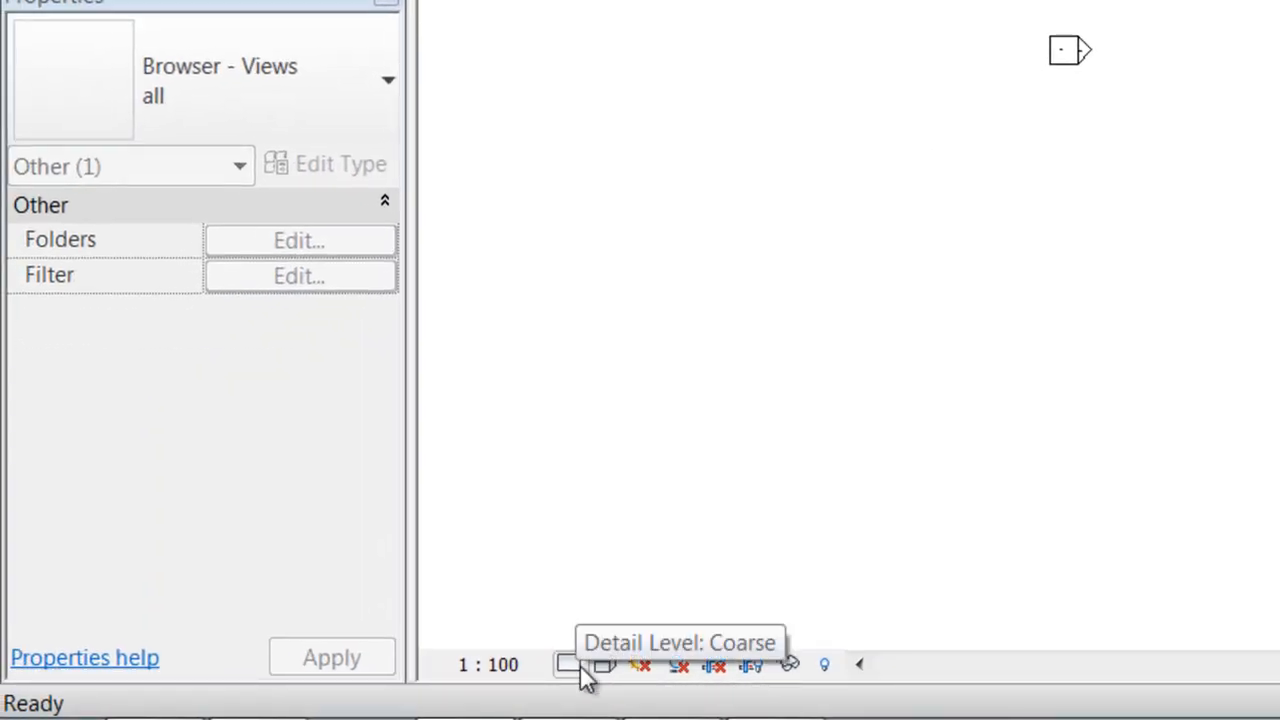